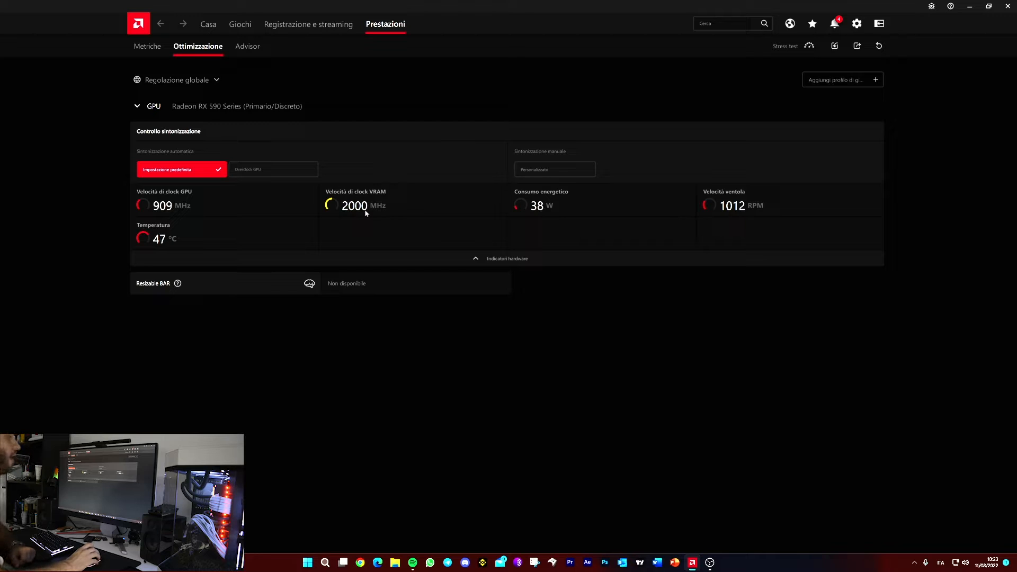
pyautogui.moveTo(180, 196)
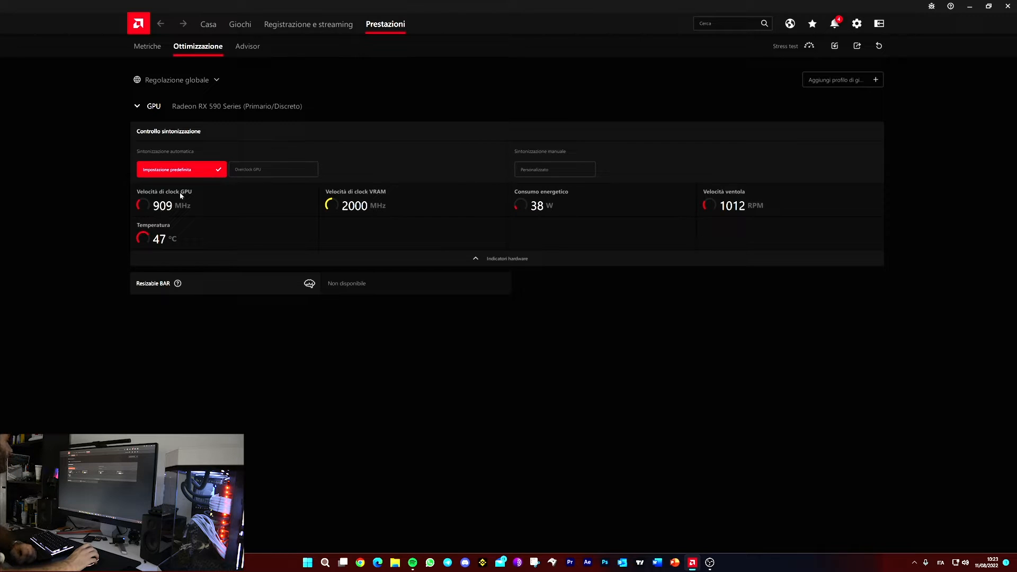
# - Switch the RX 590 to Personalizzato manual tuning with Controllo avanzato enabled
pyautogui.click(554, 170)
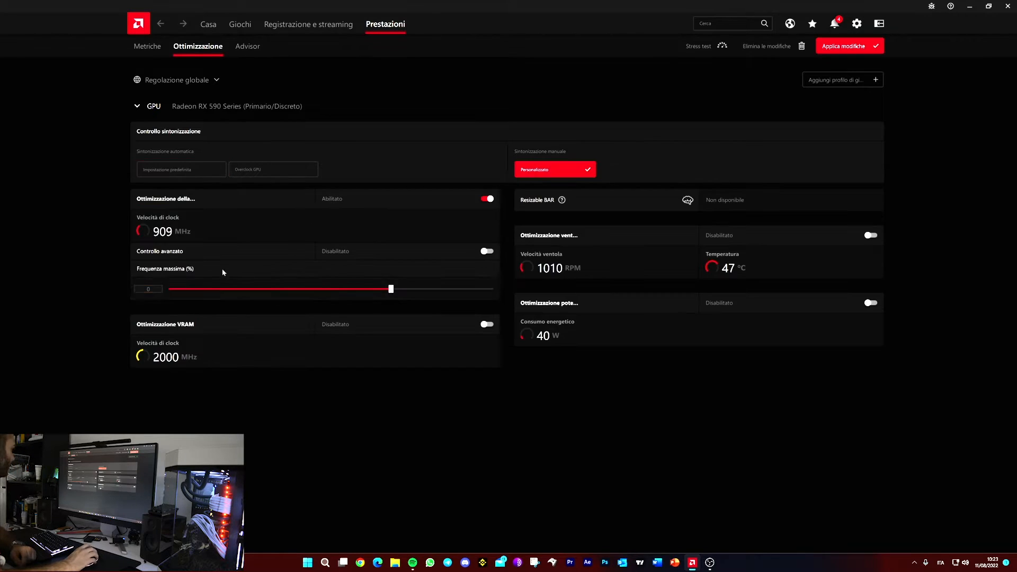
pyautogui.click(486, 251)
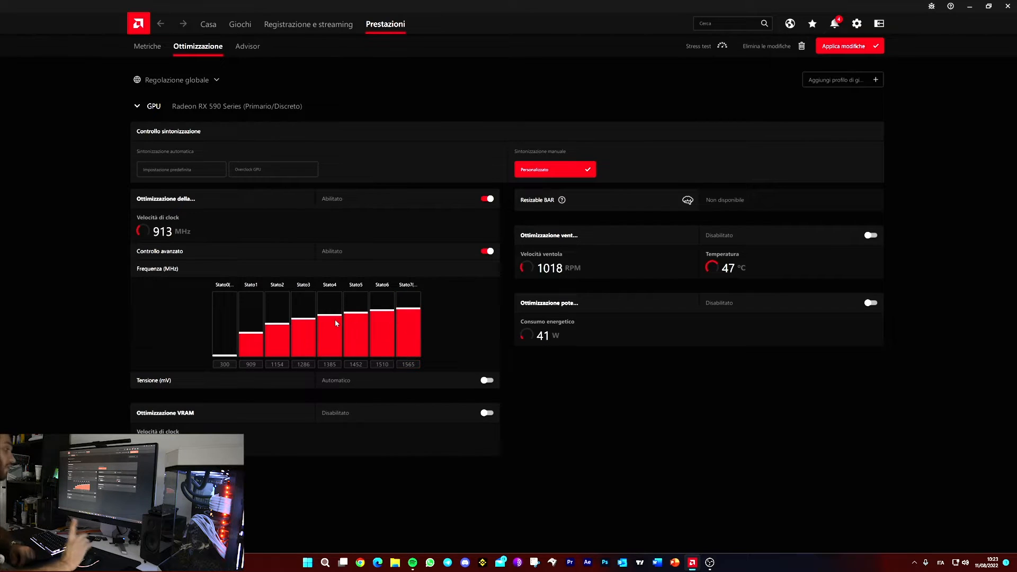
# - Enable Ottimizzazione potenza and set the power limit to -10%
pyautogui.click(870, 302)
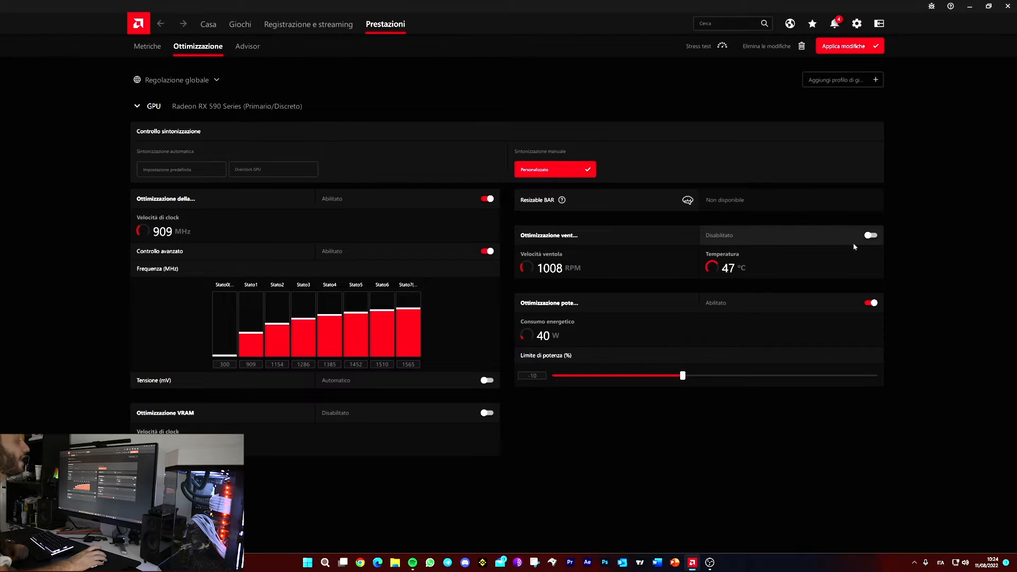
# - Enable fan tuning with an advanced, steeper fan curve and apply the changes
pyautogui.click(870, 235)
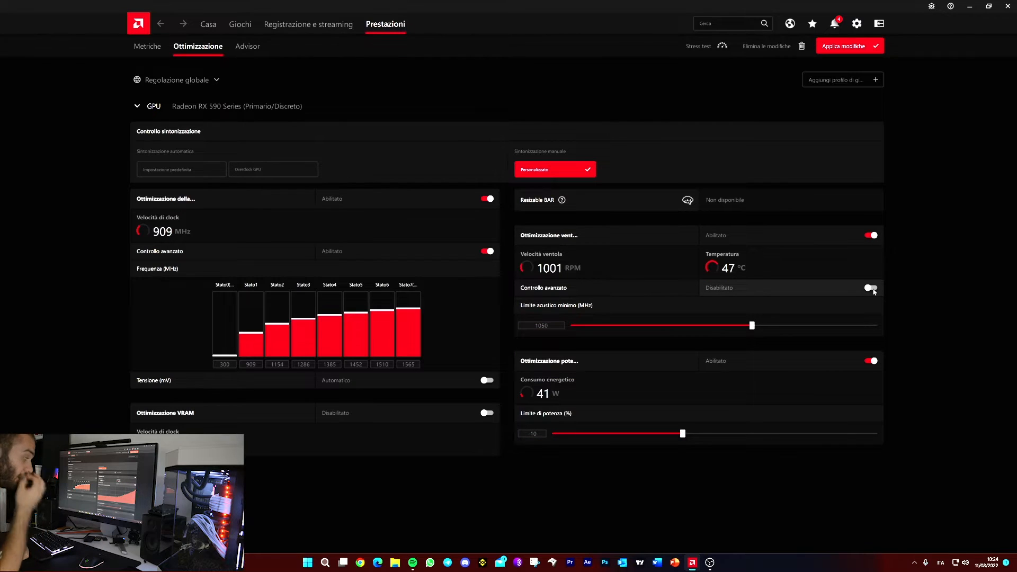
pyautogui.click(871, 287)
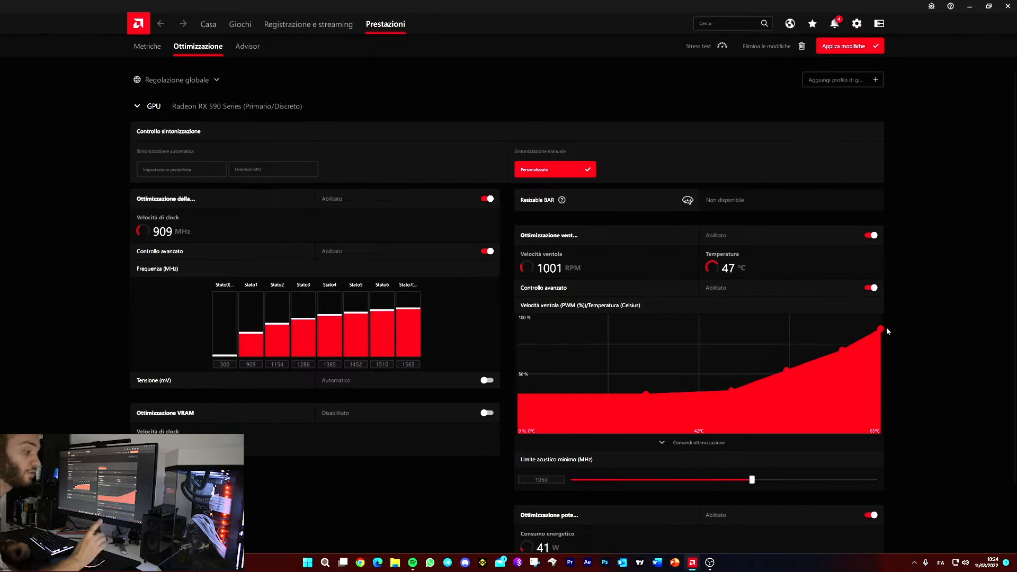
pyautogui.moveTo(842, 356)
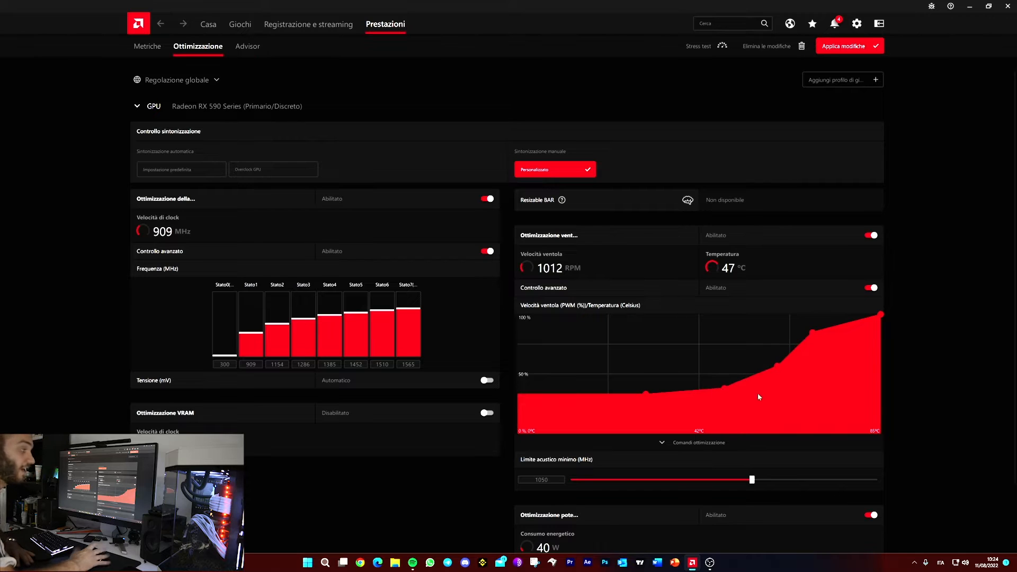
pyautogui.moveTo(726, 4)
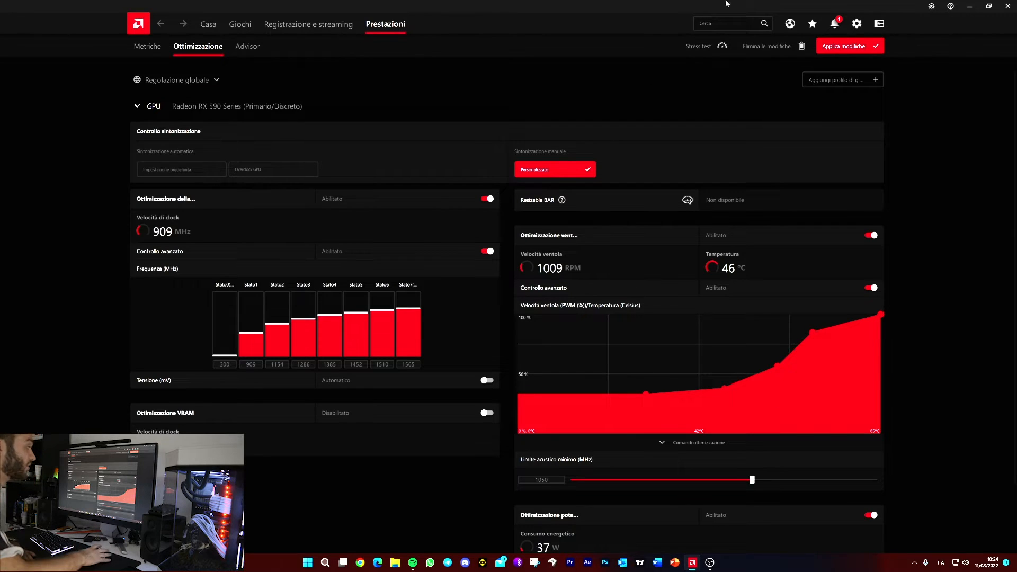
pyautogui.moveTo(844, 46)
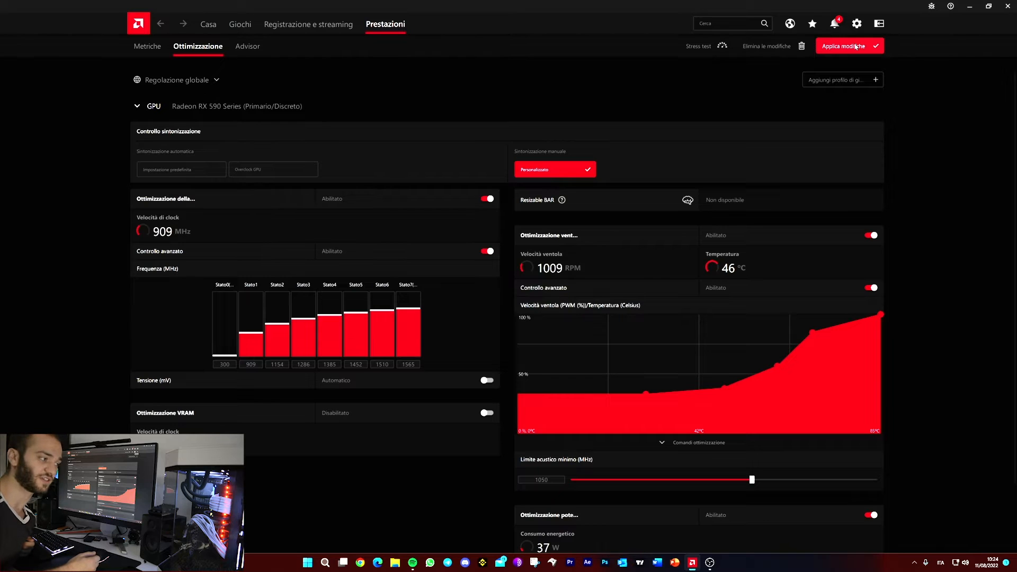
pyautogui.click(846, 45)
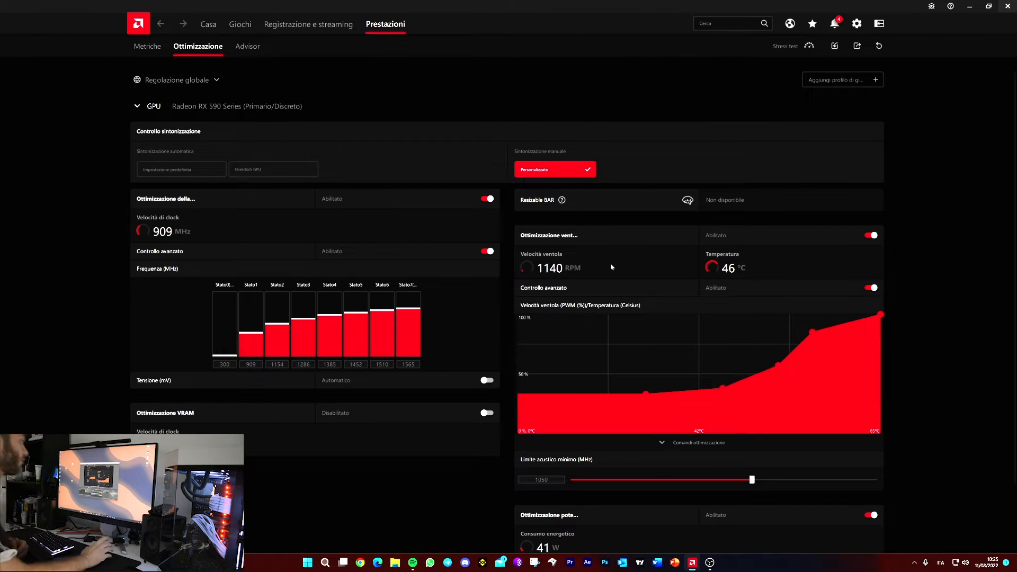